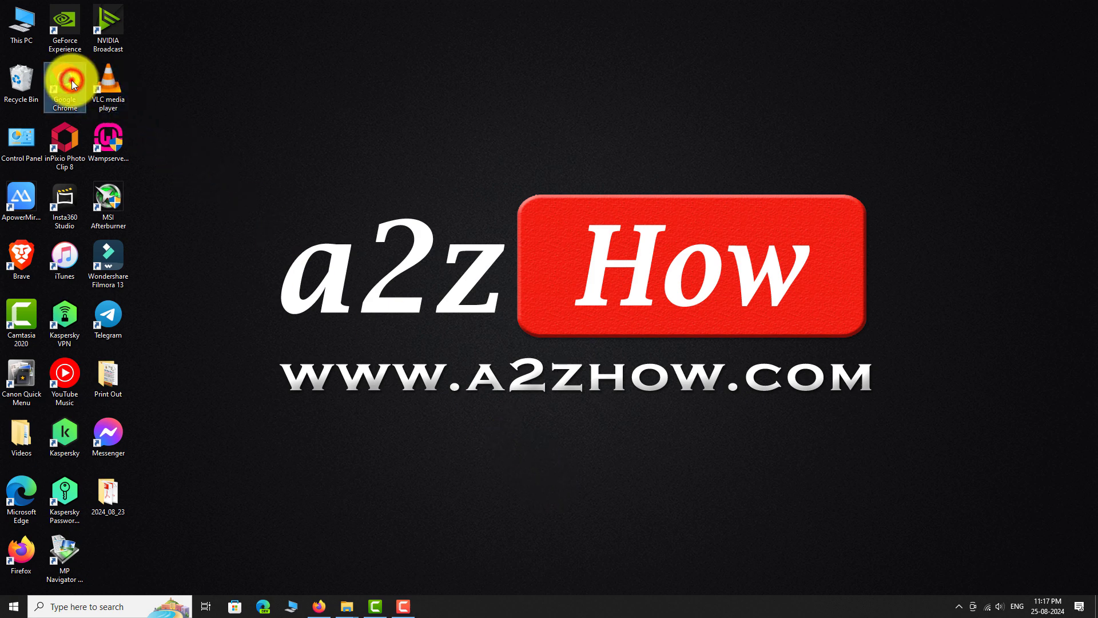
# Step: Launch Google Chrome from the desktop and show its main menu
pyautogui.doubleClick(63, 81)
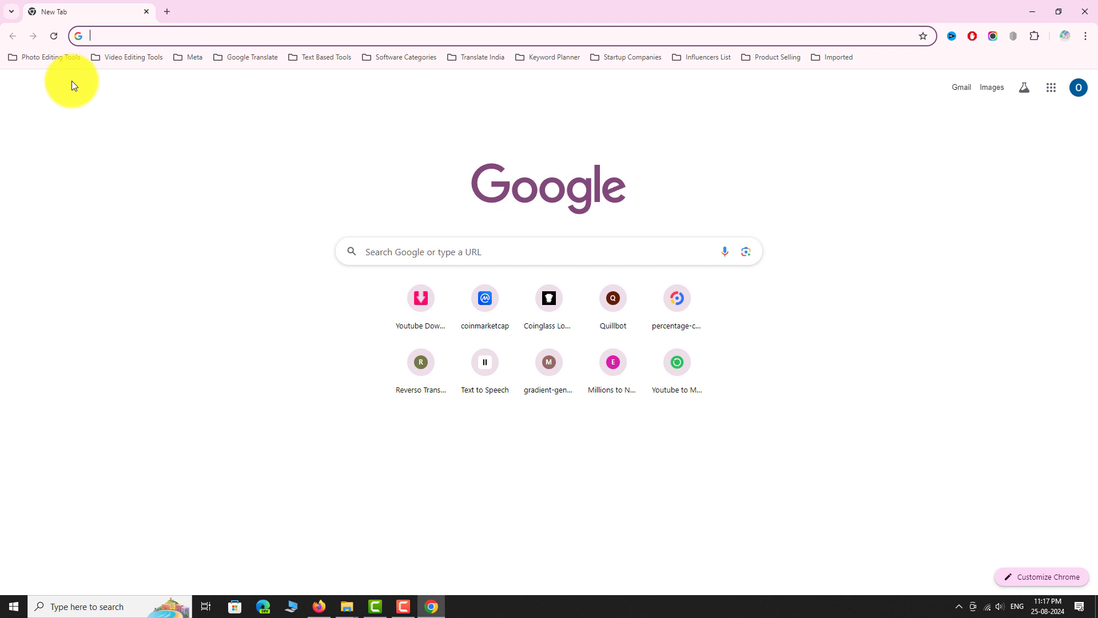
pyautogui.moveTo(1085, 44)
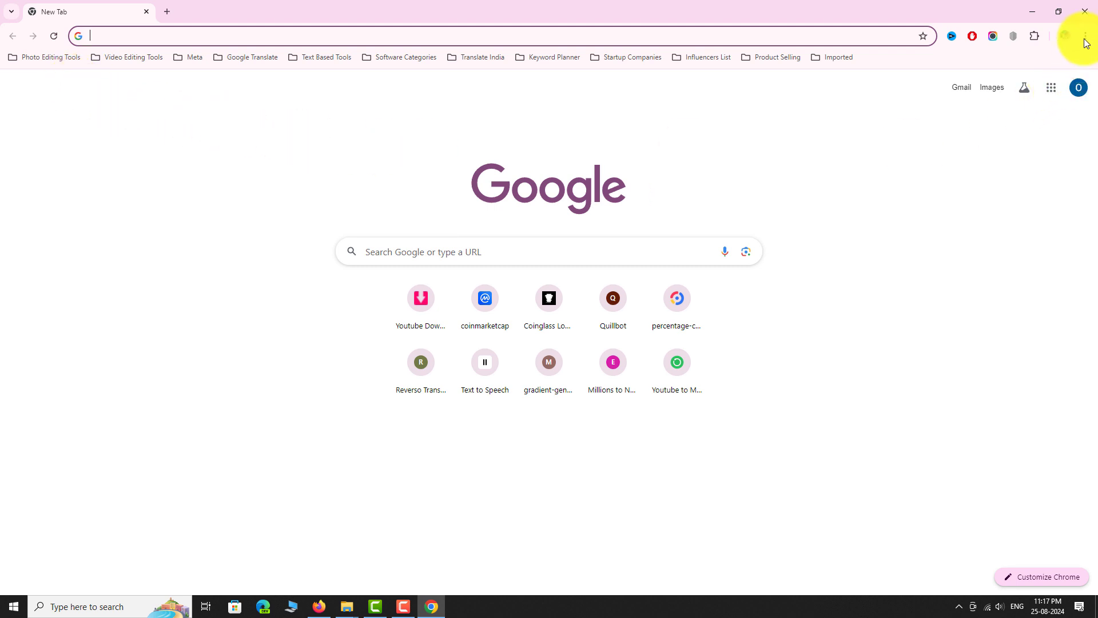
pyautogui.click(1084, 35)
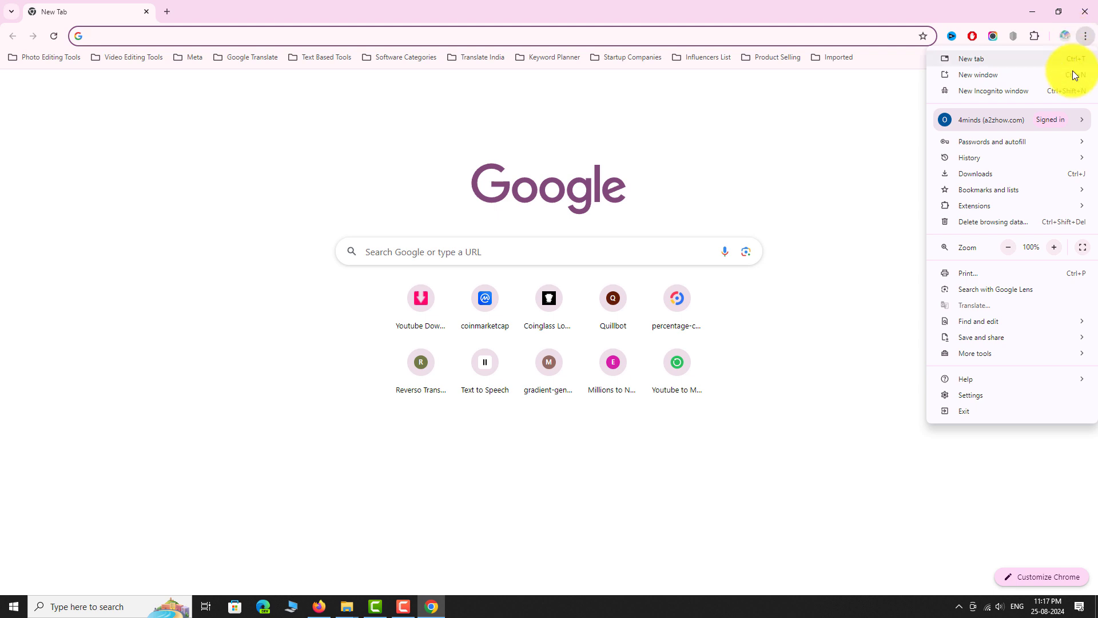
# Step: Go through Settings > Autofill and passwords to Google Password Manager
pyautogui.click(971, 394)
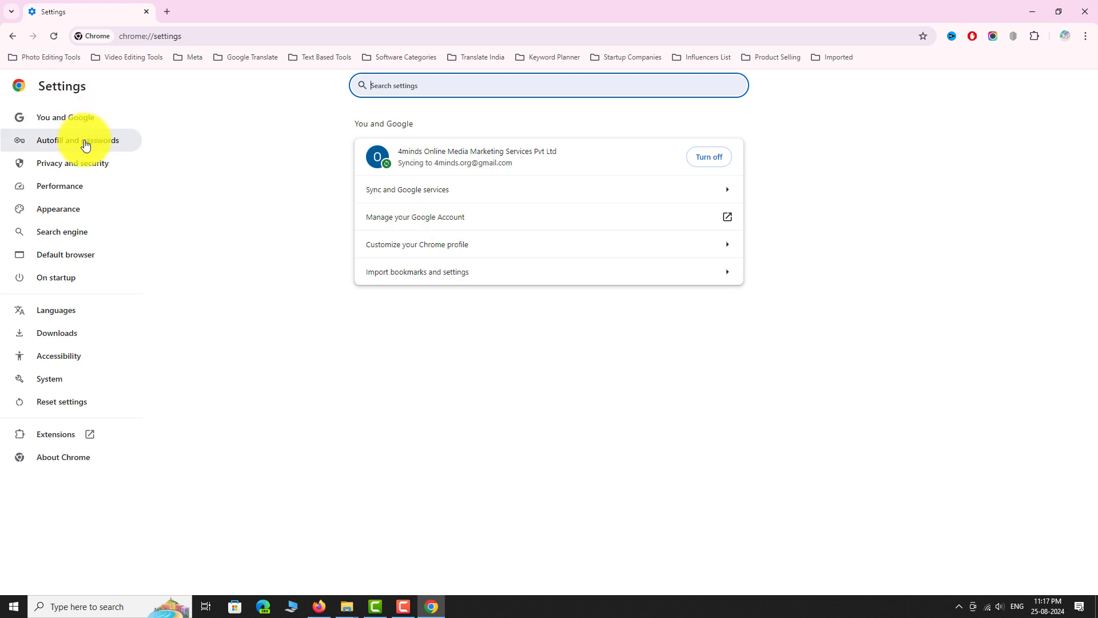
pyautogui.click(77, 141)
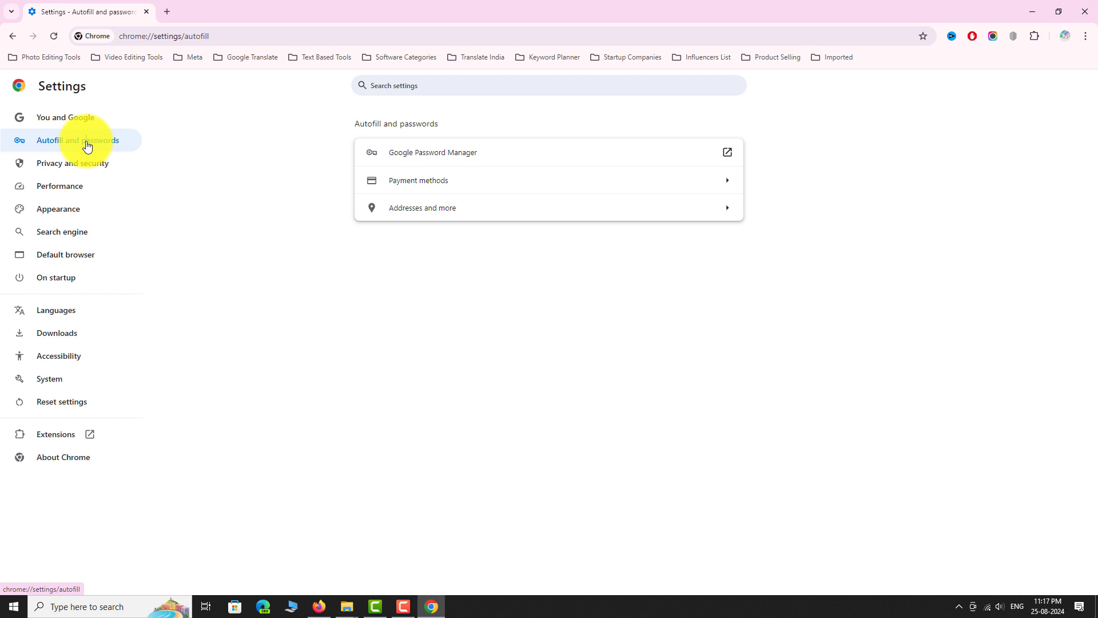
pyautogui.click(432, 152)
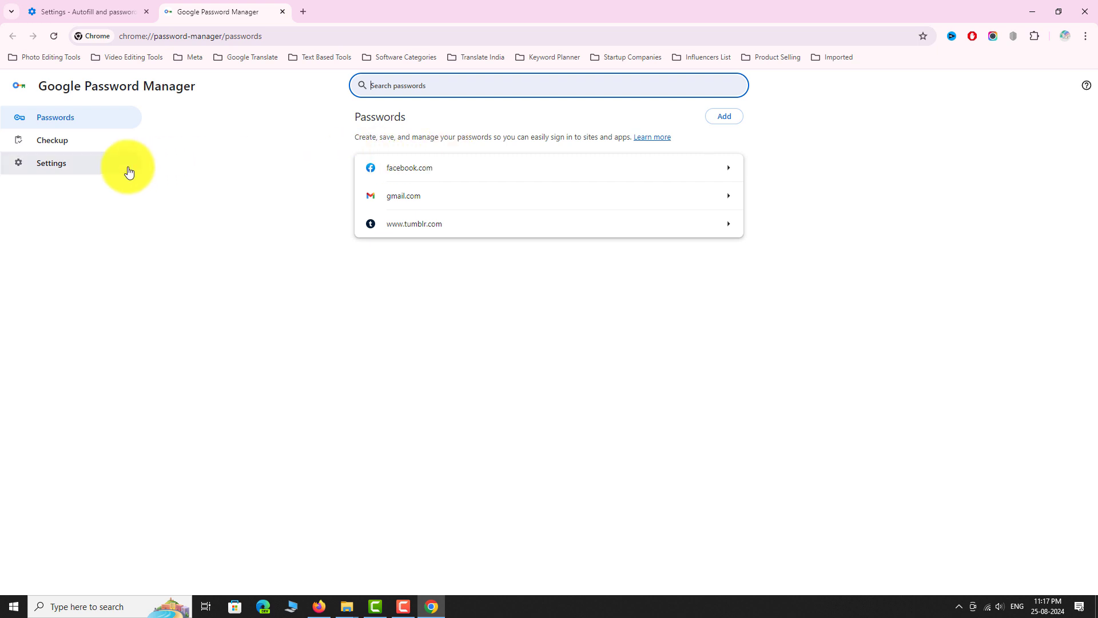
# Step: Add a shortcut from Password Manager settings and confirm Install in the Install app dialog
pyautogui.click(51, 162)
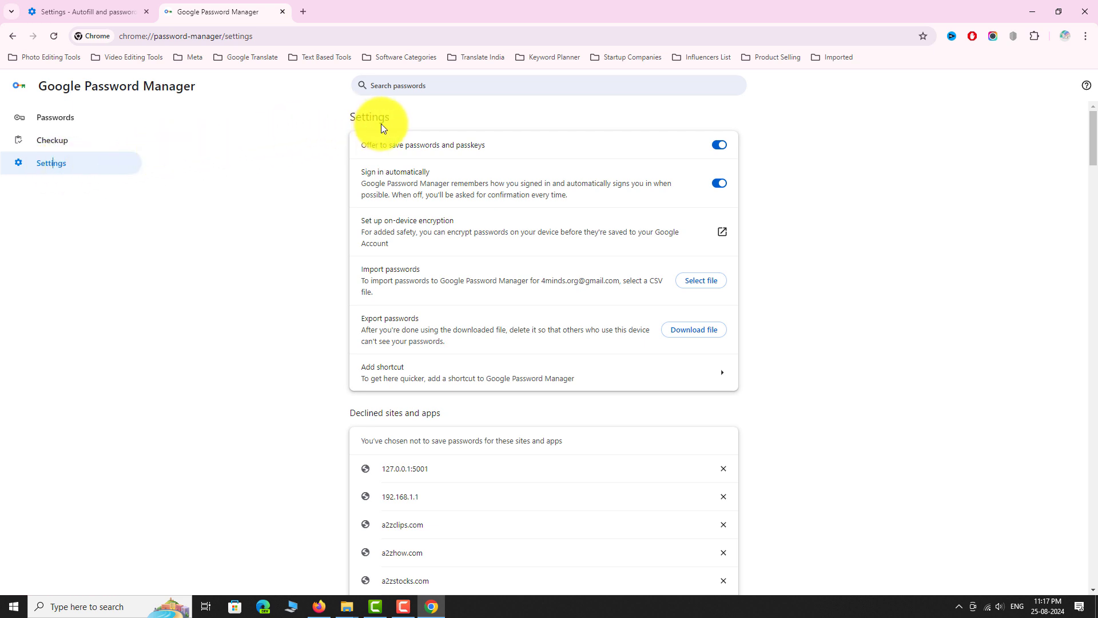
pyautogui.moveTo(393, 374)
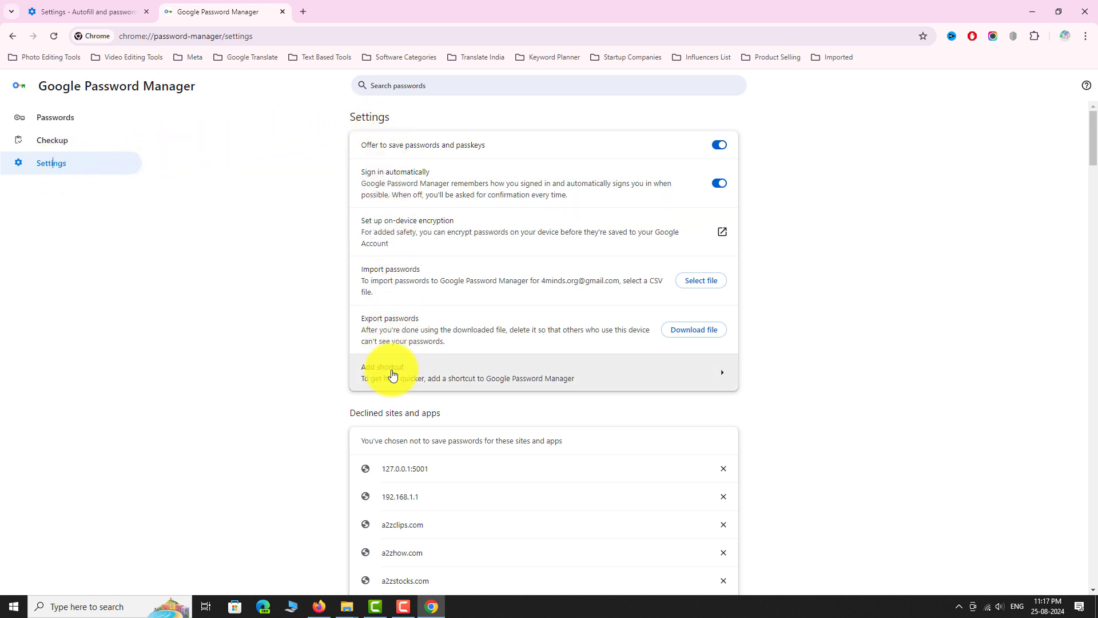
pyautogui.click(391, 372)
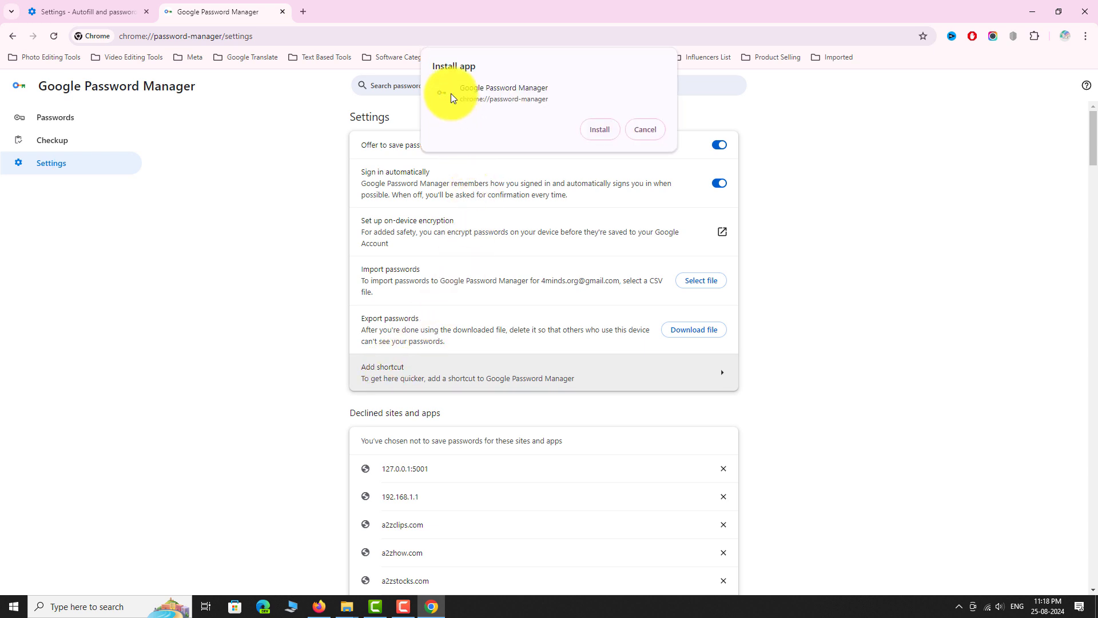
pyautogui.moveTo(570, 131)
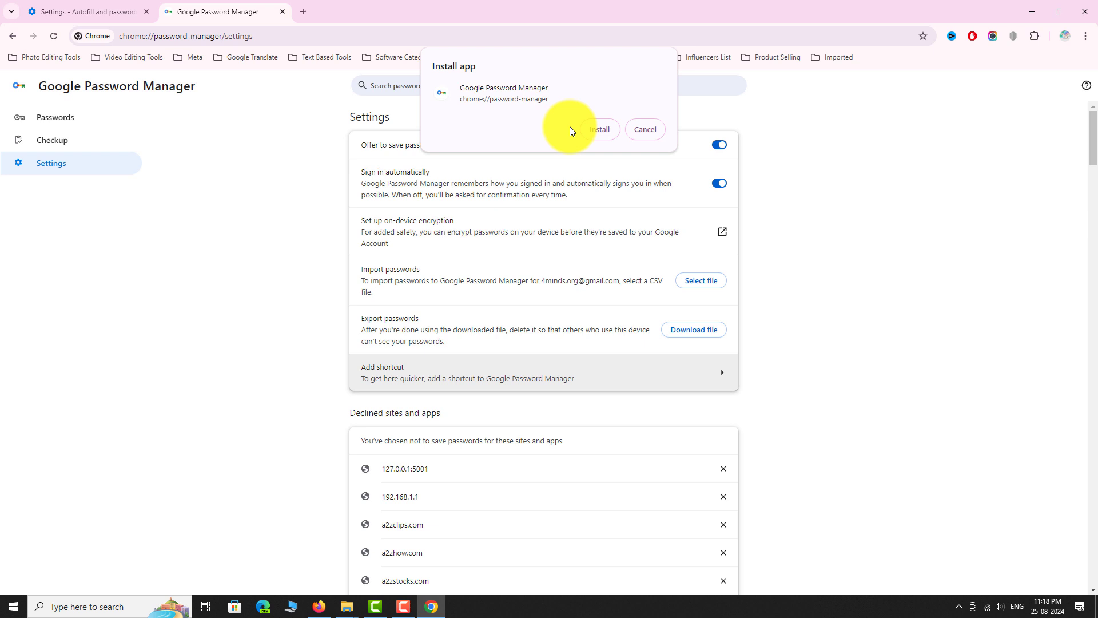
pyautogui.click(600, 130)
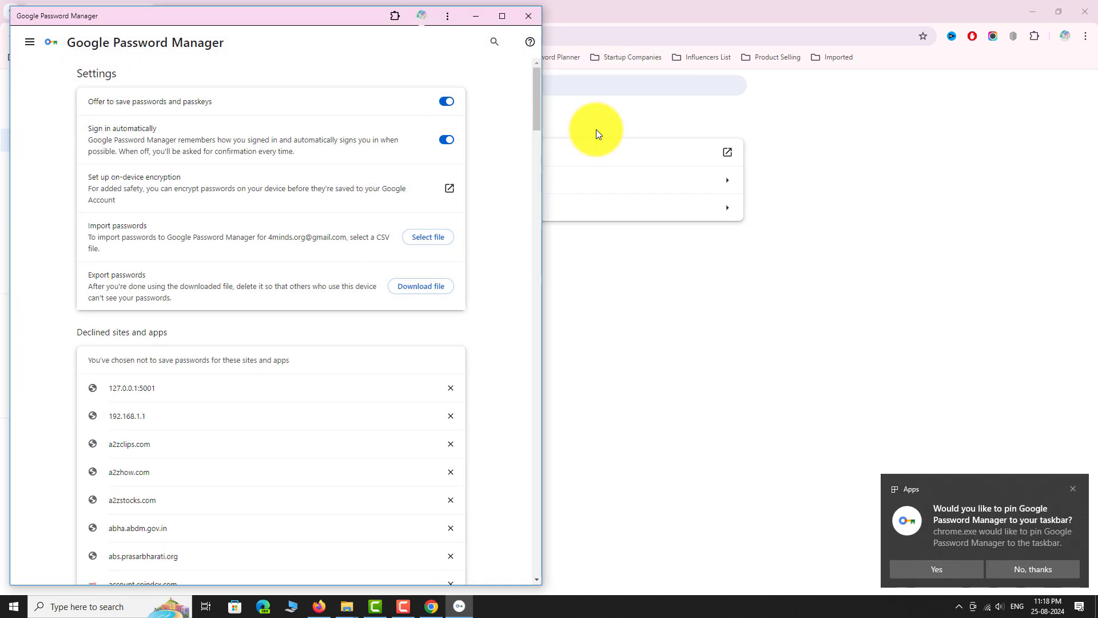
pyautogui.moveTo(596, 134)
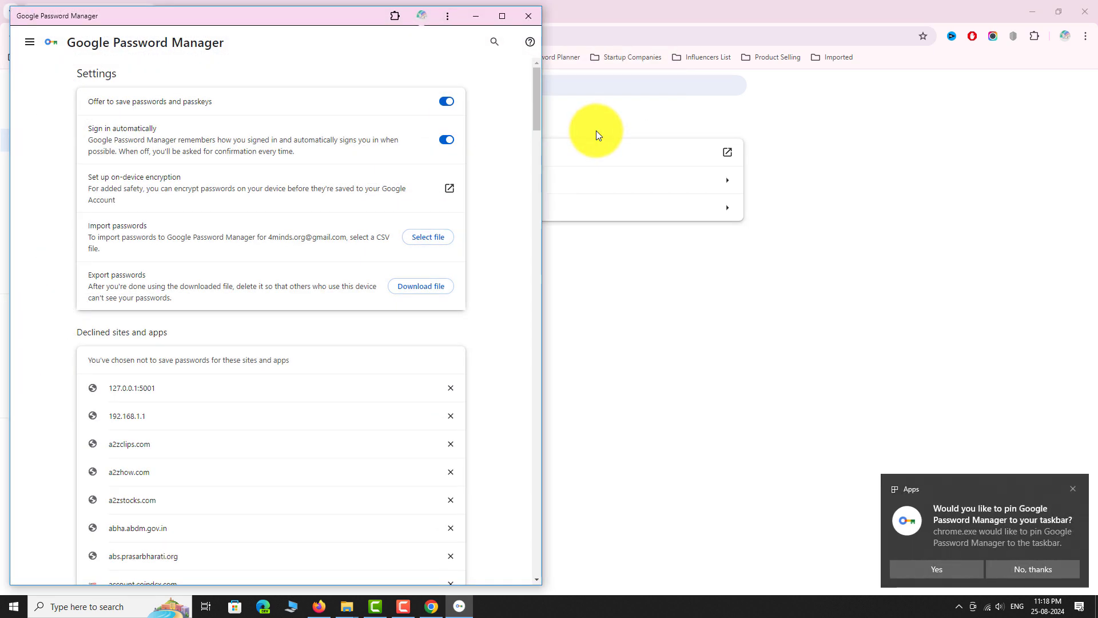
# Step: Accept the 'pin Google Password Manager to your taskbar' notification with Yes
pyautogui.click(445, 101)
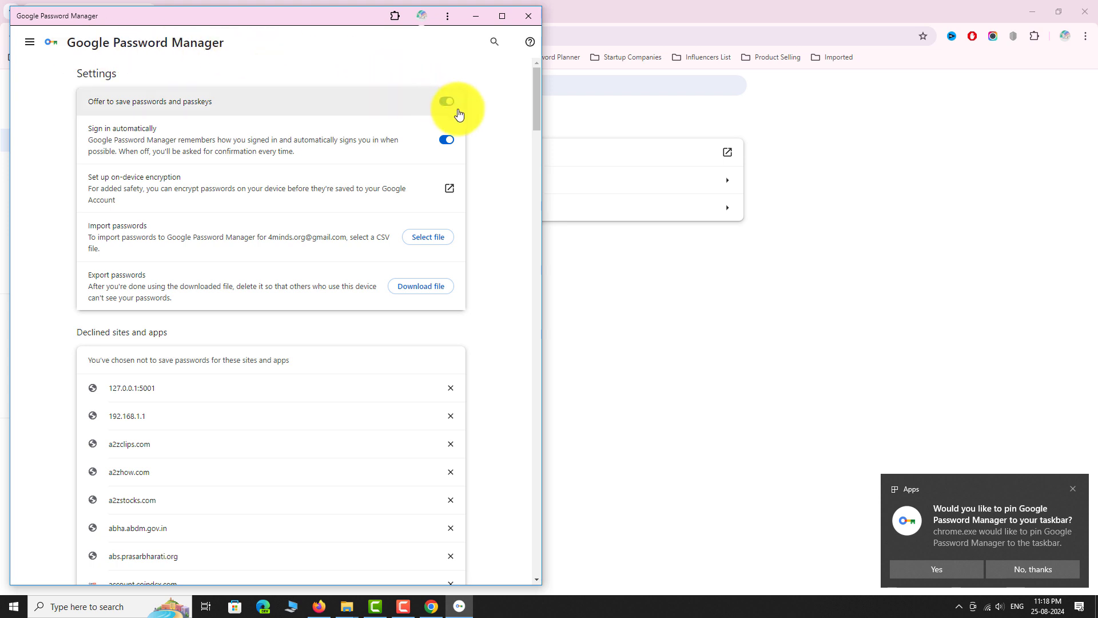
pyautogui.click(445, 101)
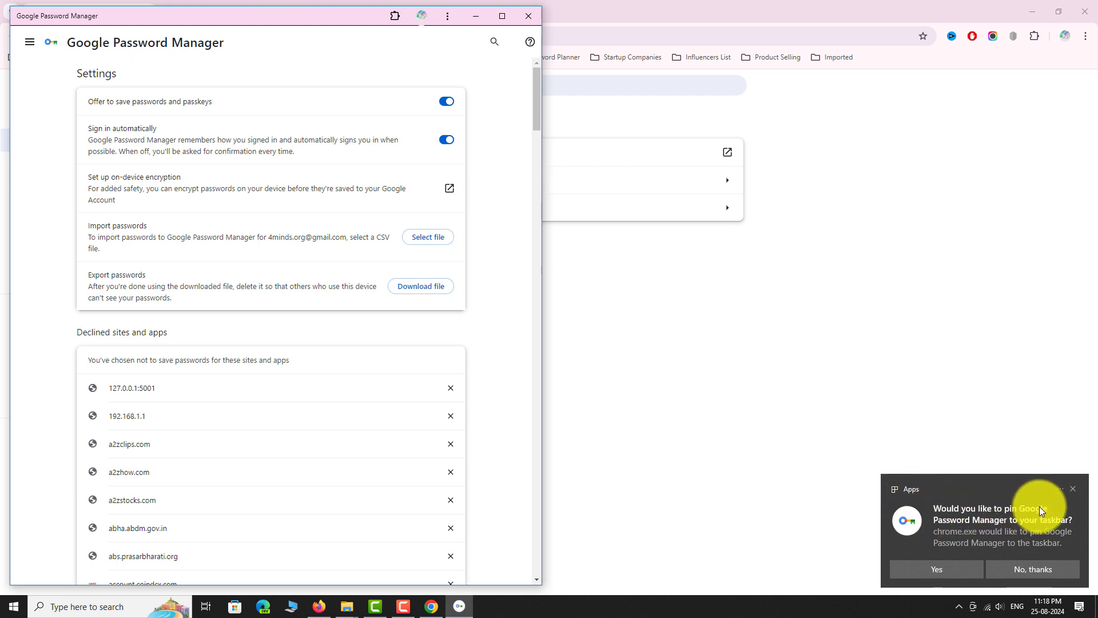
pyautogui.click(936, 569)
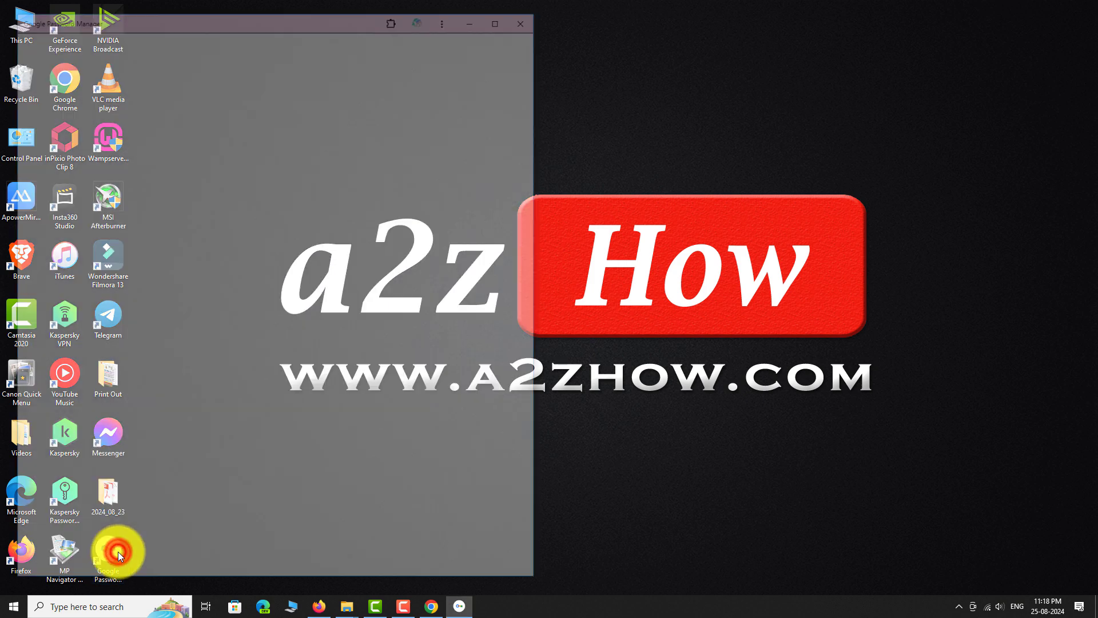
# Step: Open Google Password Manager from its desktop shortcut, then close its window
pyautogui.doubleClick(107, 553)
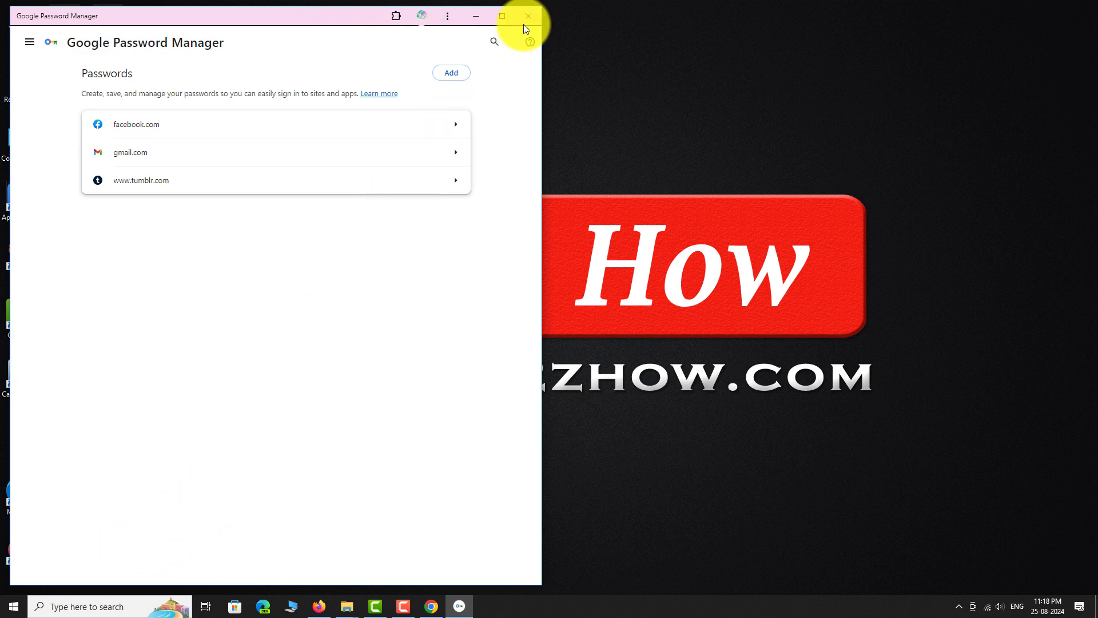
pyautogui.click(528, 15)
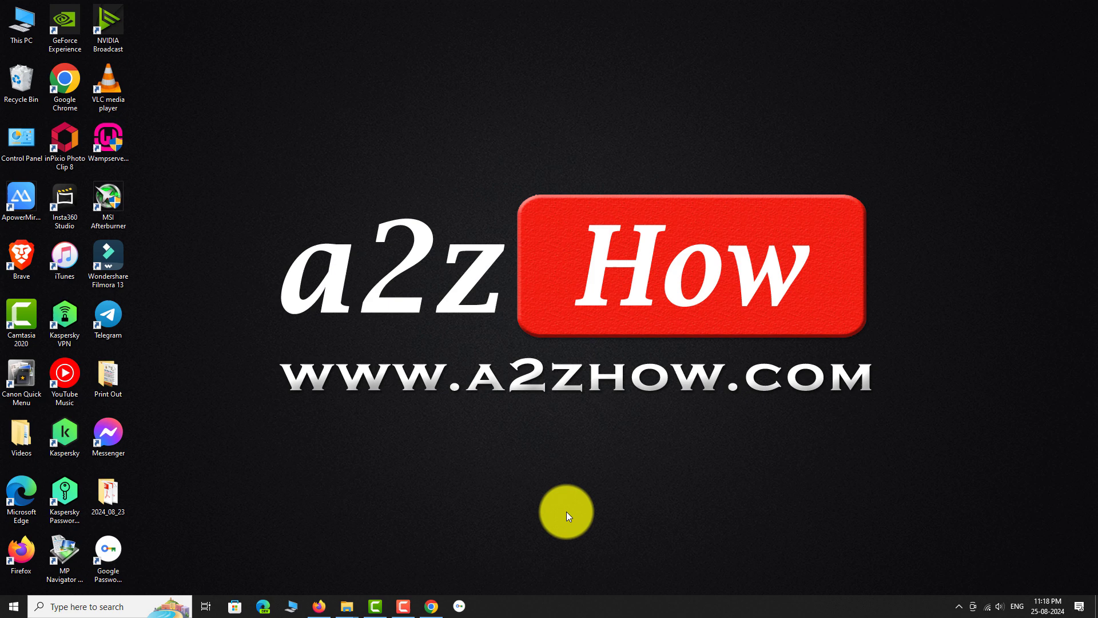